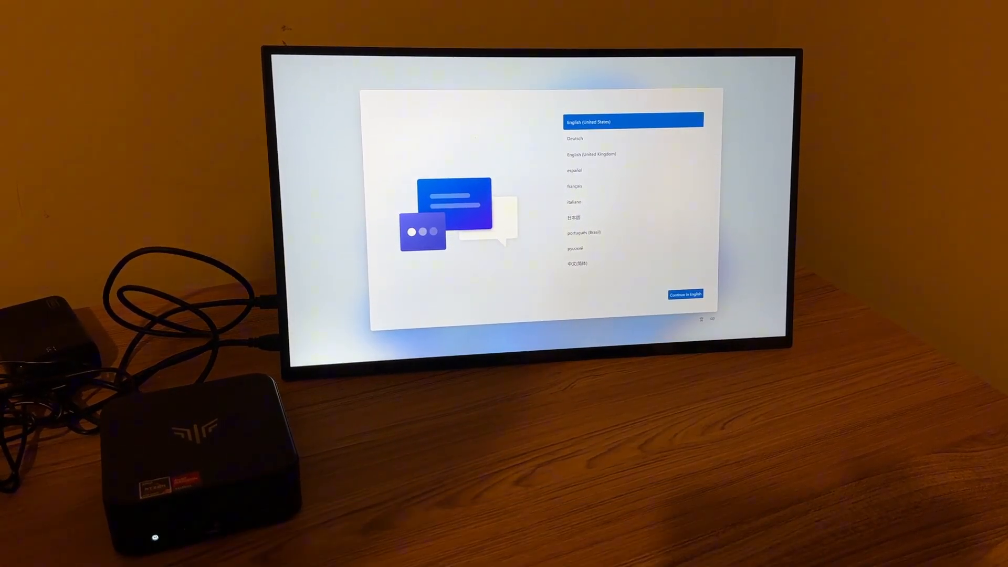
- Continue Windows setup in English and finish the first-time setup screens
click(686, 294)
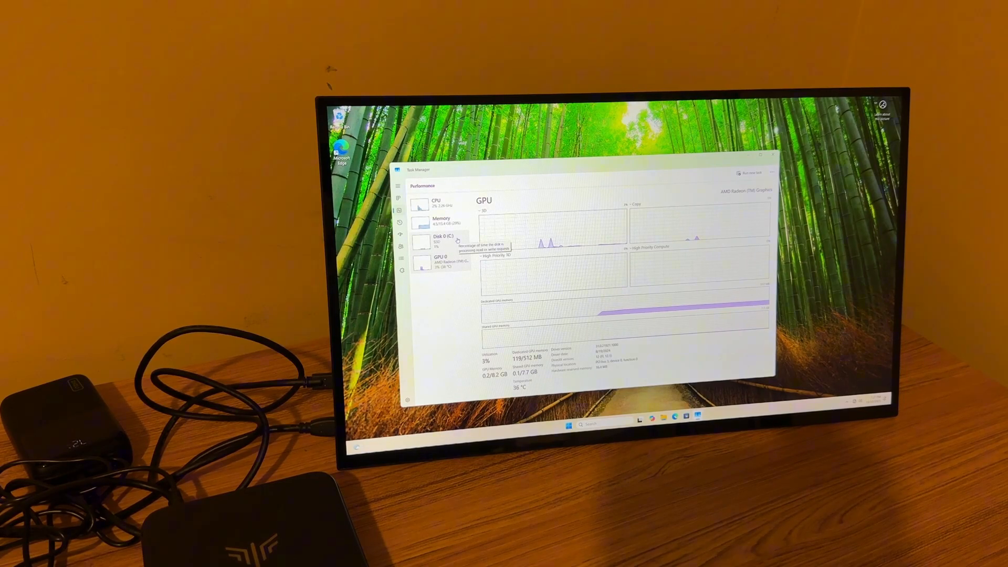
click(442, 221)
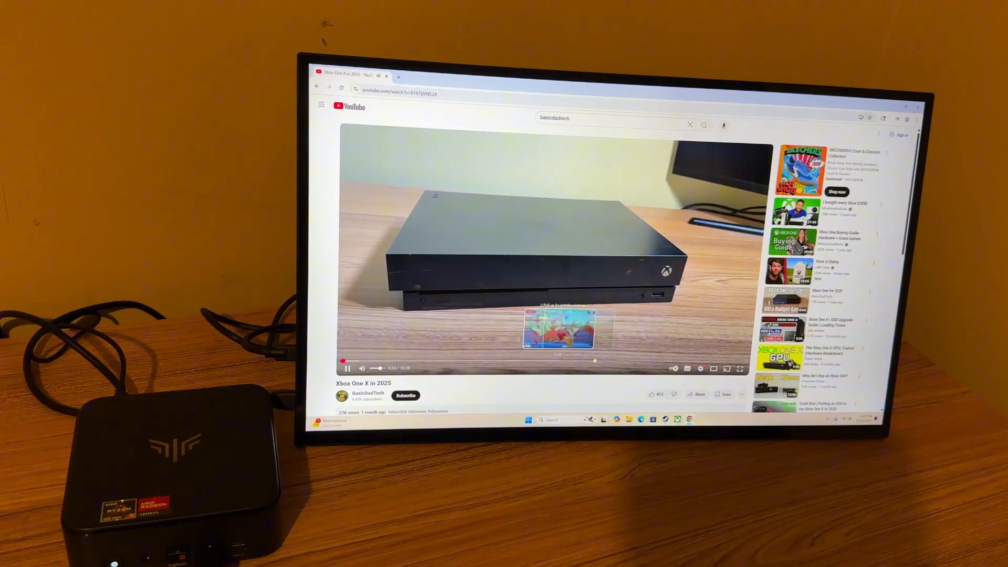
- Skip ahead to a later point in the Xbox One X in 2025 video
click(700, 369)
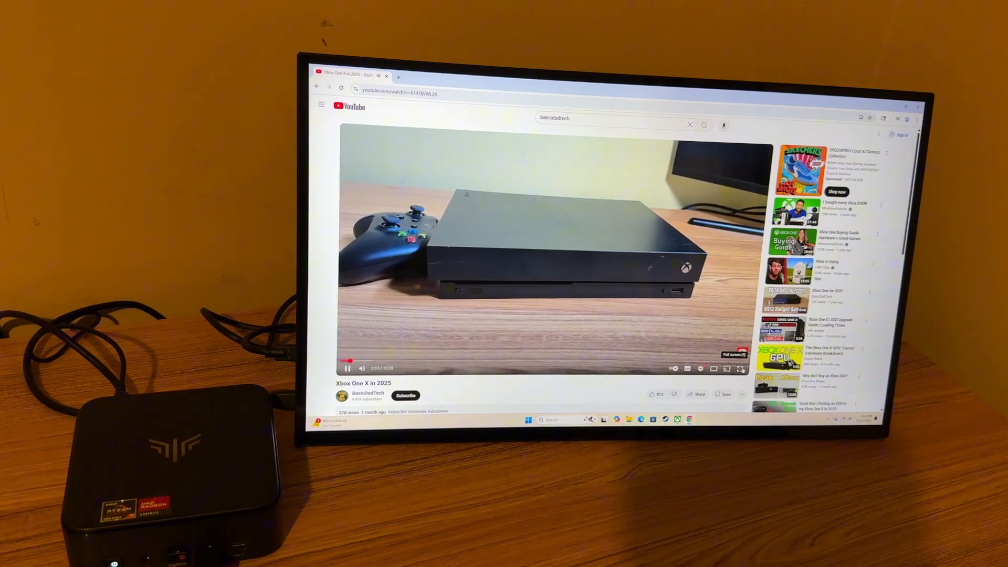
- Scroll the New York Jets homepage down past the photo galleries to podcasts
click(729, 369)
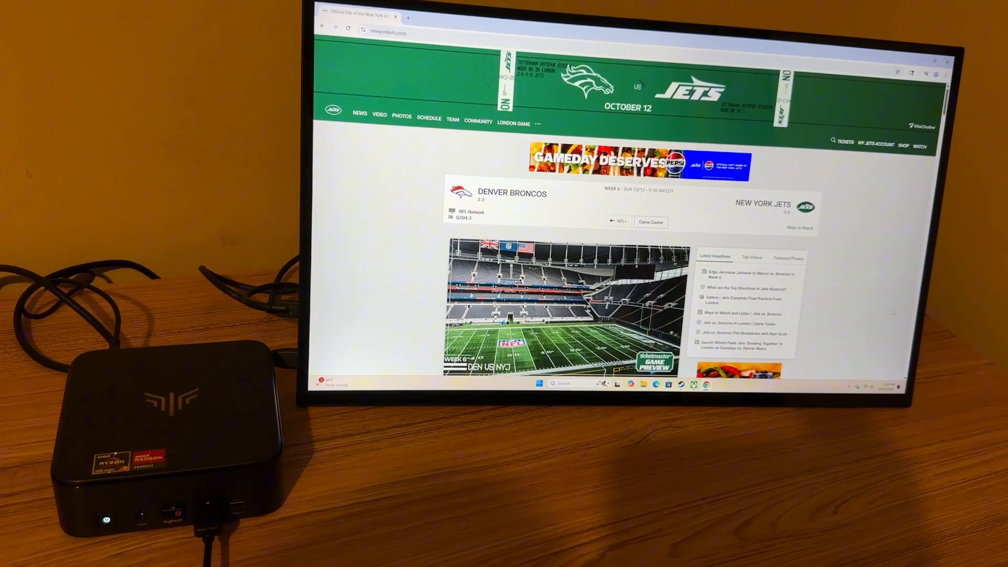
scroll(down, 3)
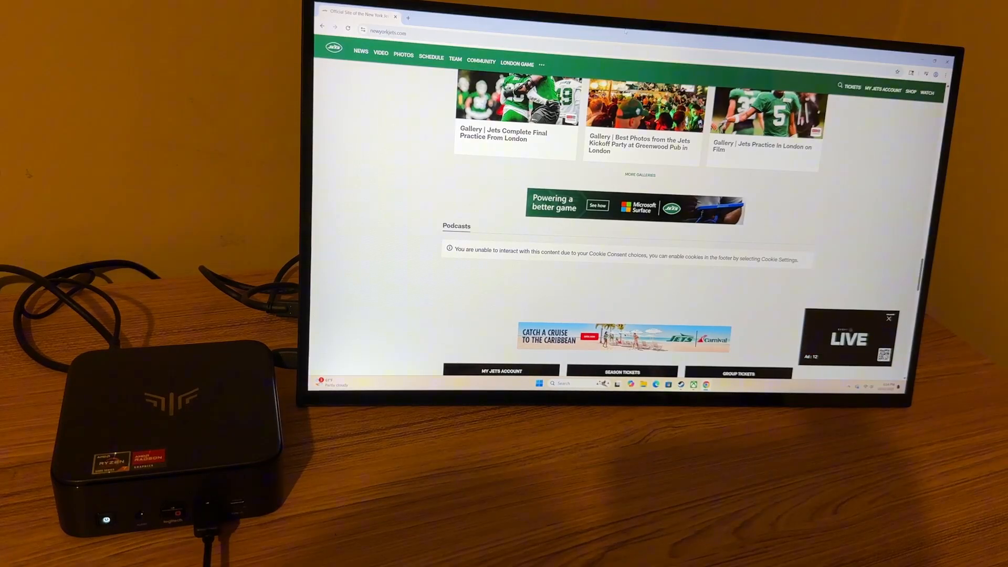
click(389, 33)
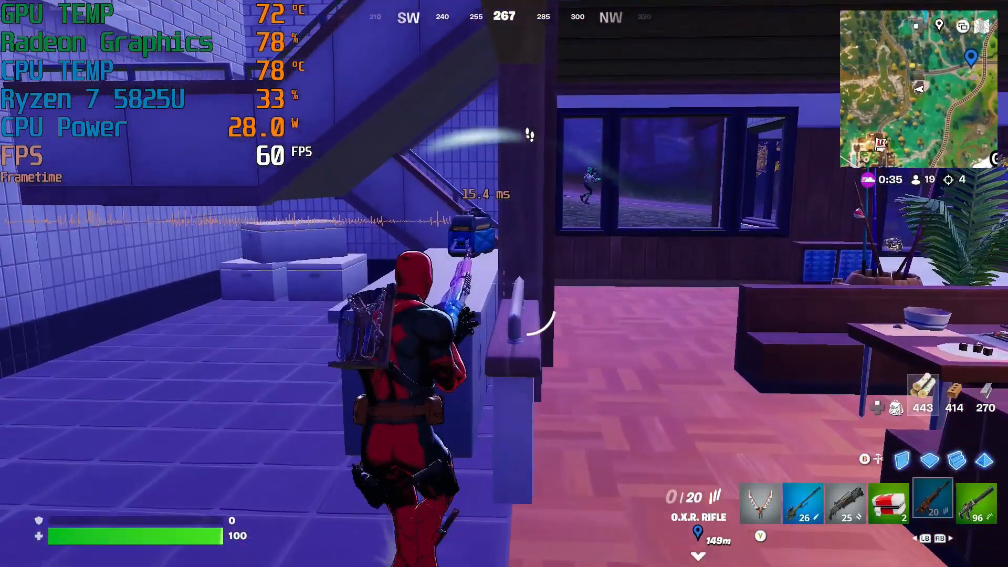
- Fight outdoors in the Fortnite match while the overlay holds near 60 FPS
click(504, 282)
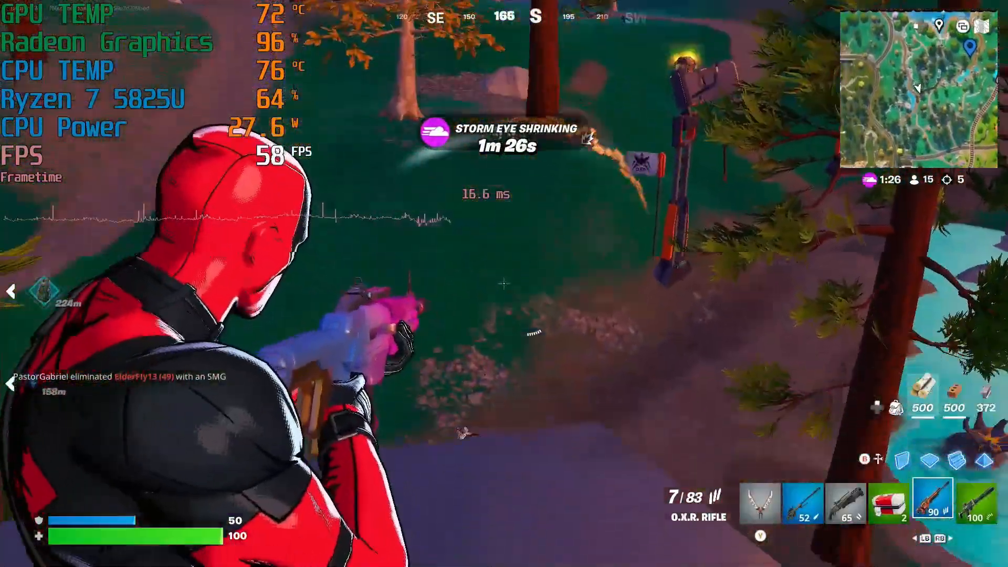
click(501, 285)
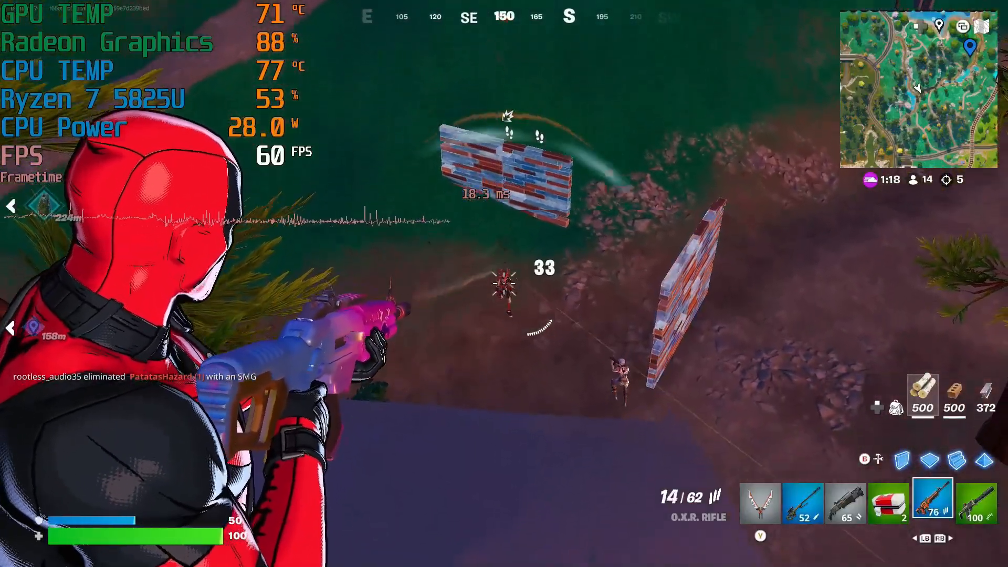
click(504, 282)
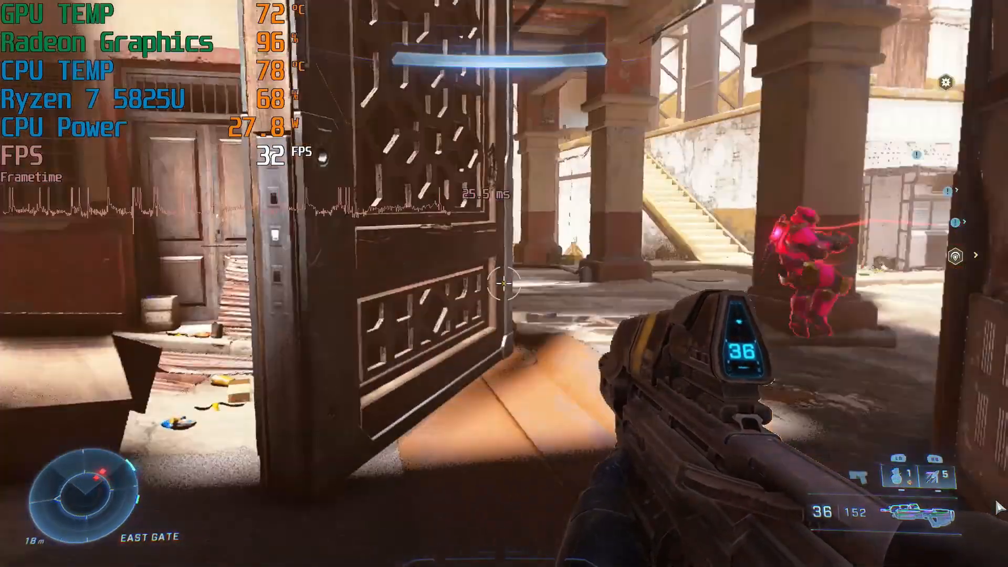
mouse_move(504, 283)
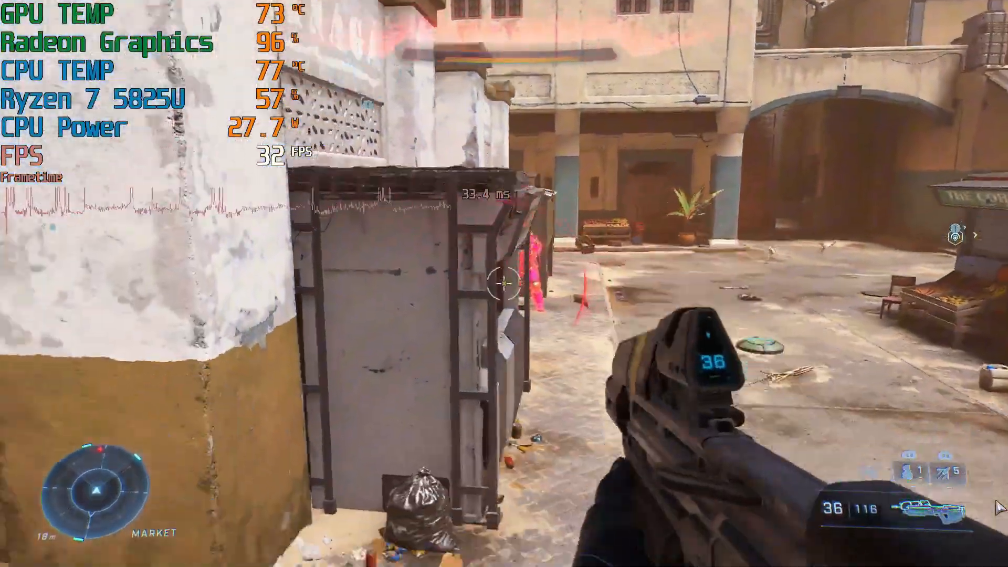
- Fire the rifle at enemy players in the Halo Infinite multiplayer match
click(500, 287)
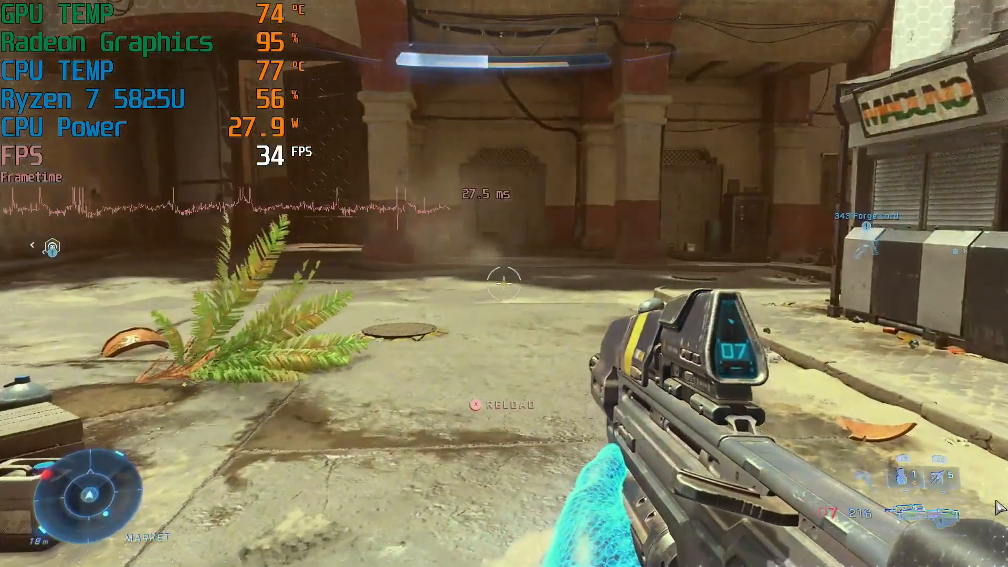
click(501, 287)
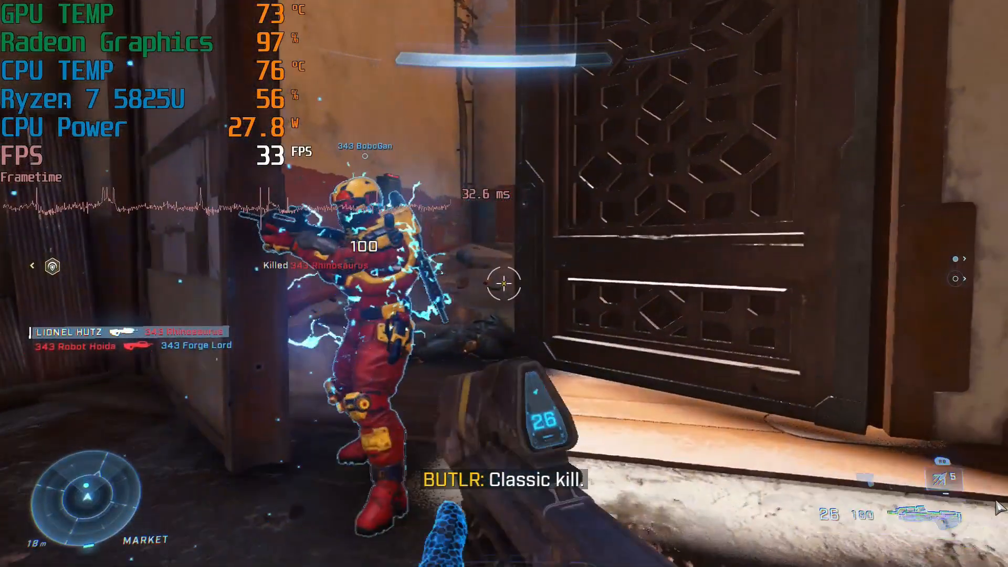
click(503, 282)
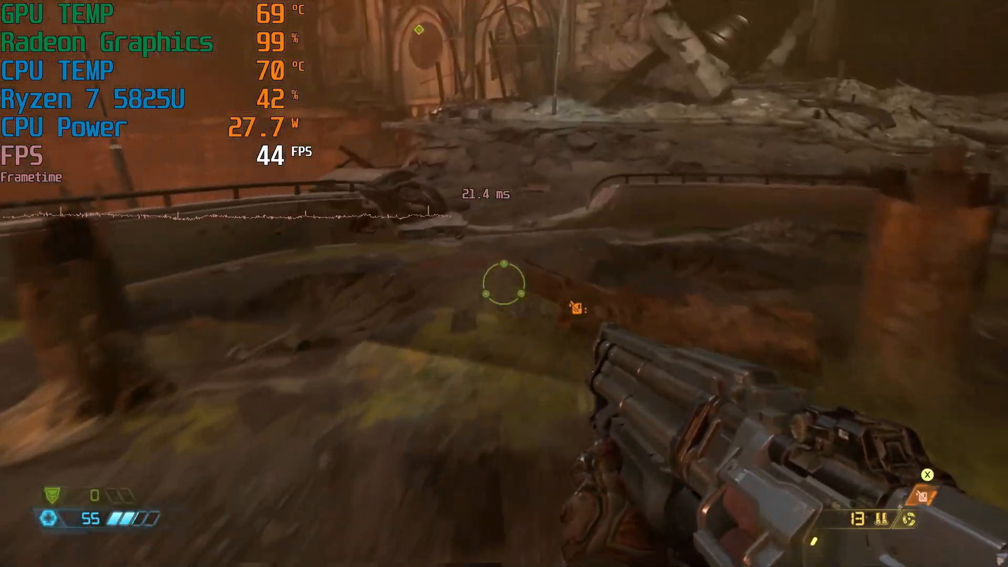
- Shoot the demons in the Doom Eternal arena
click(504, 291)
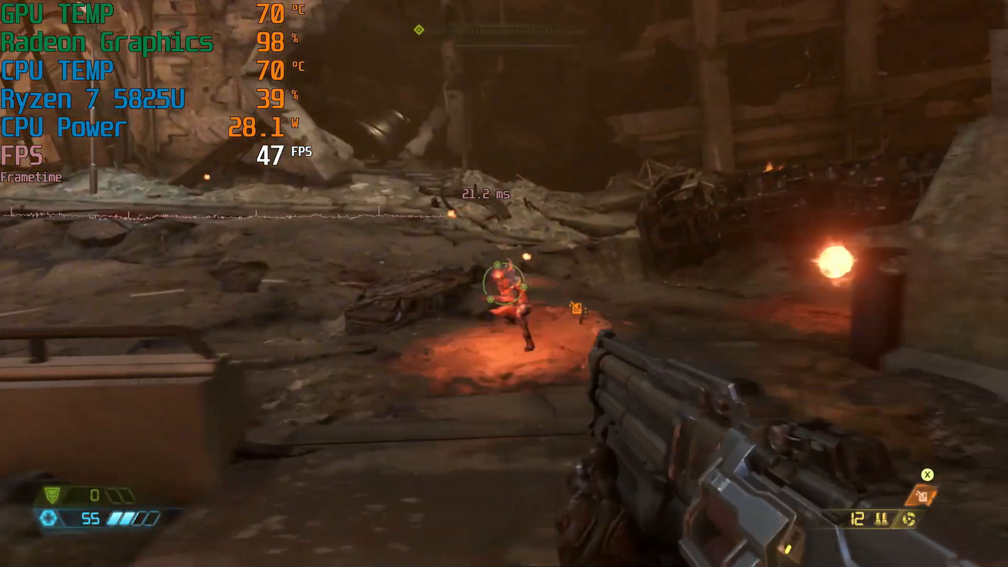
click(506, 285)
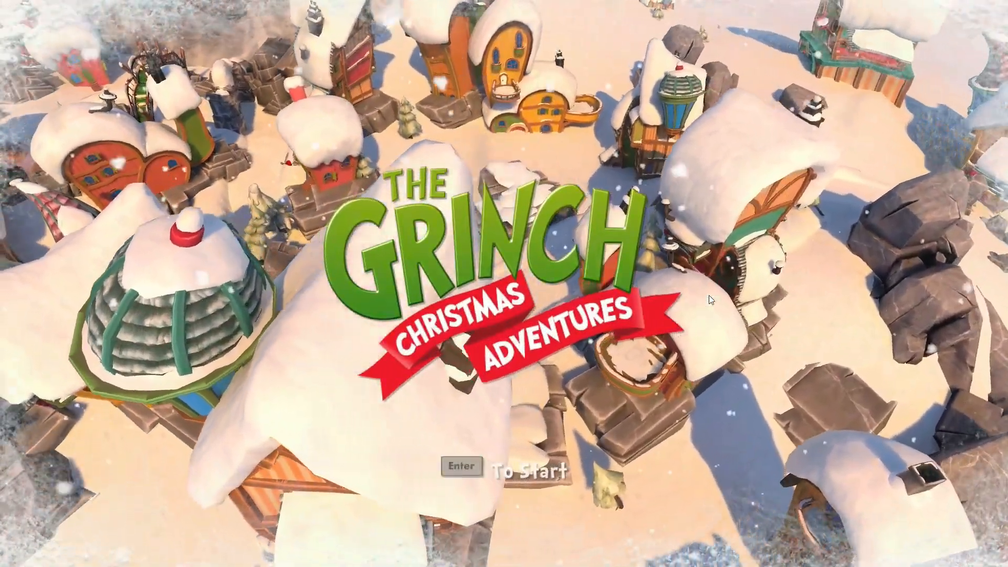
- Start The Grinch: Christmas Adventures from its title screen with Enter
key(enter)
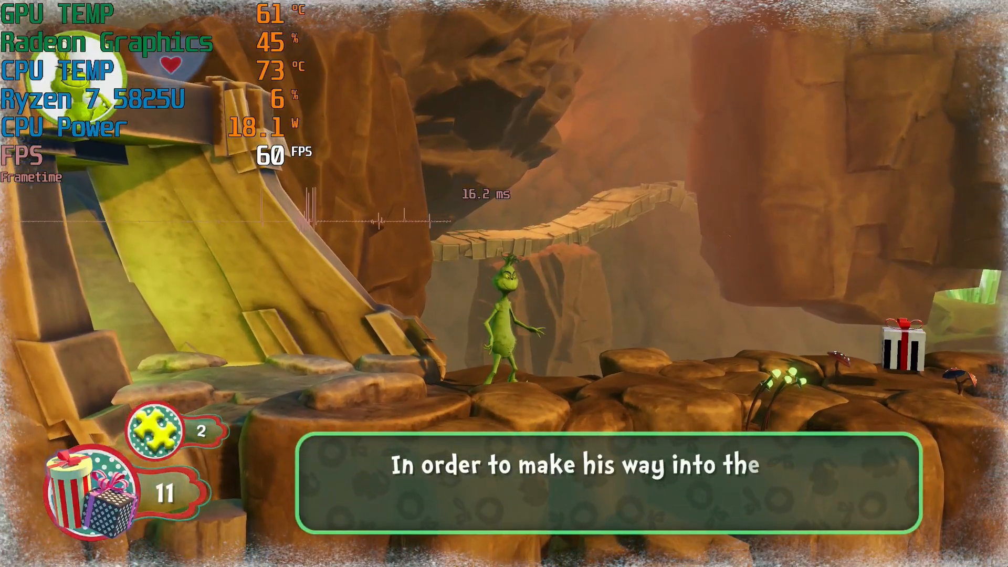